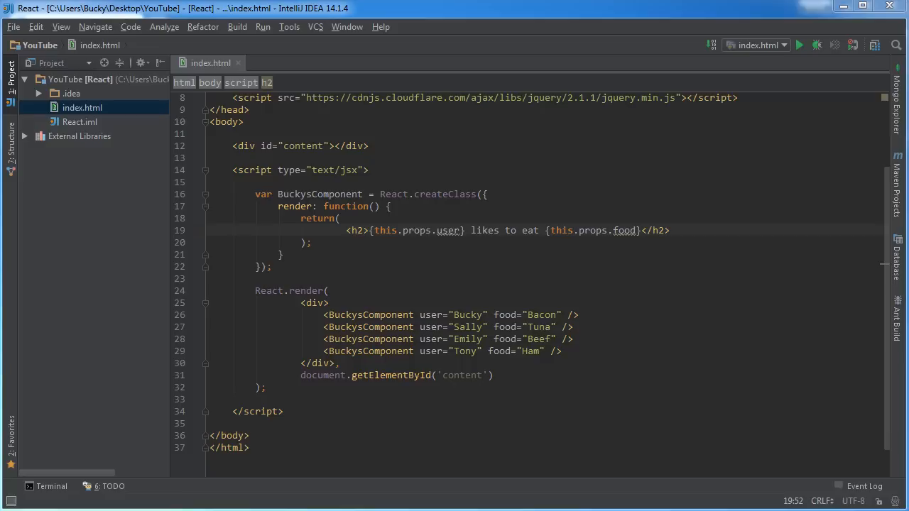
Remove the Sally, Emily and Tony lines and Bucky's food prop, and empty the h2
double_click(529, 351)
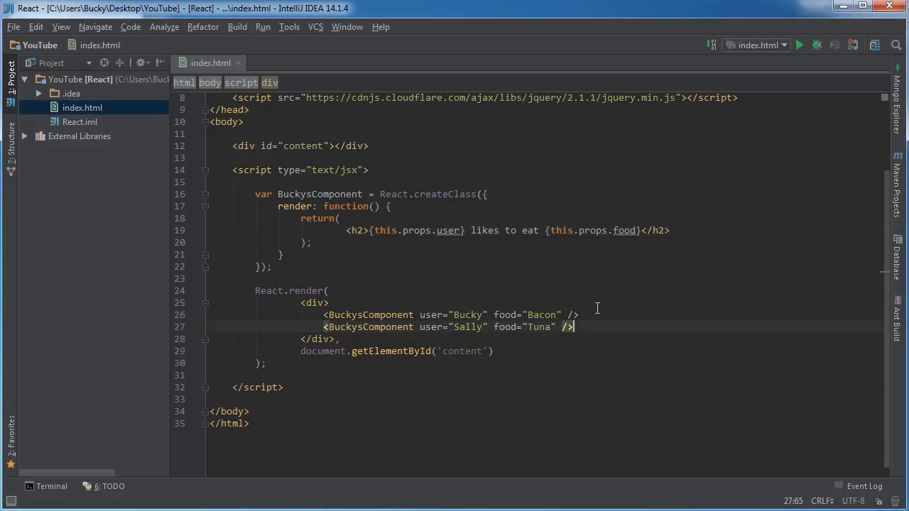
mouse_move(586, 330)
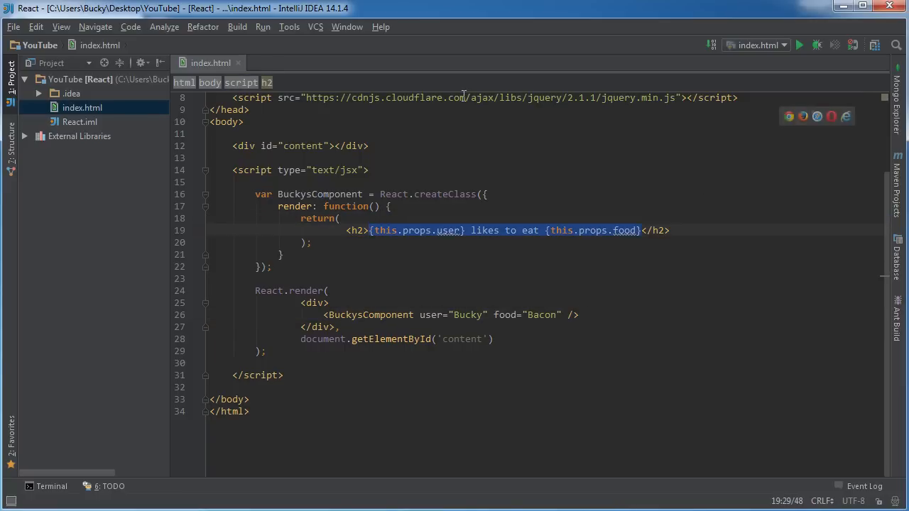
key("Delete")
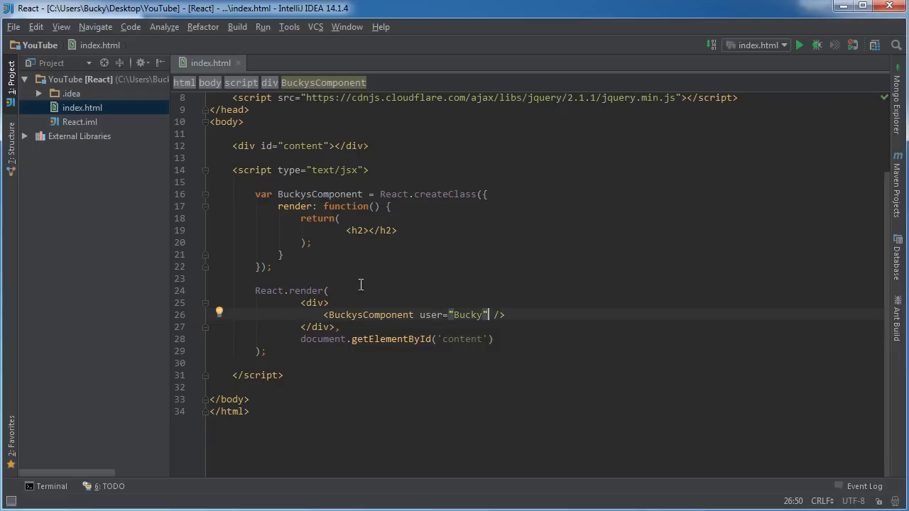
mouse_move(443, 315)
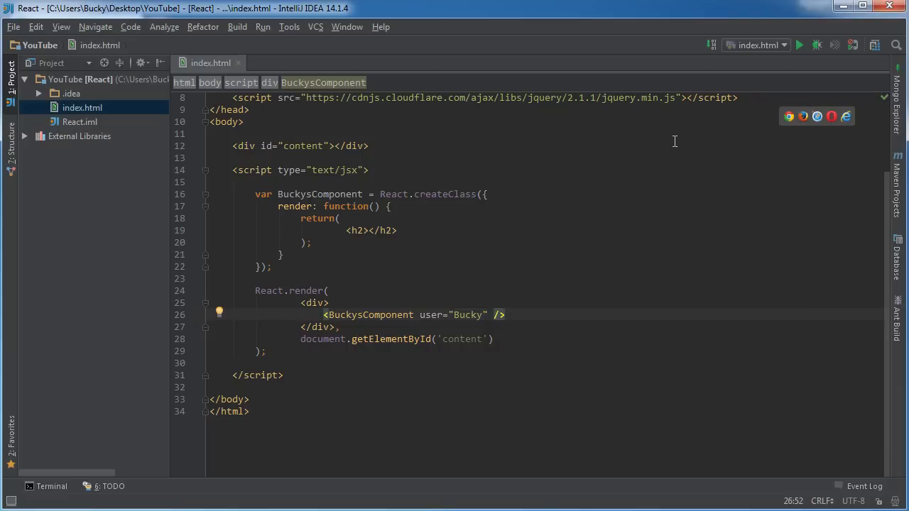
Turn Bucky's component into open/close tags containing 'This guy is awesome'
key("BackSpace")
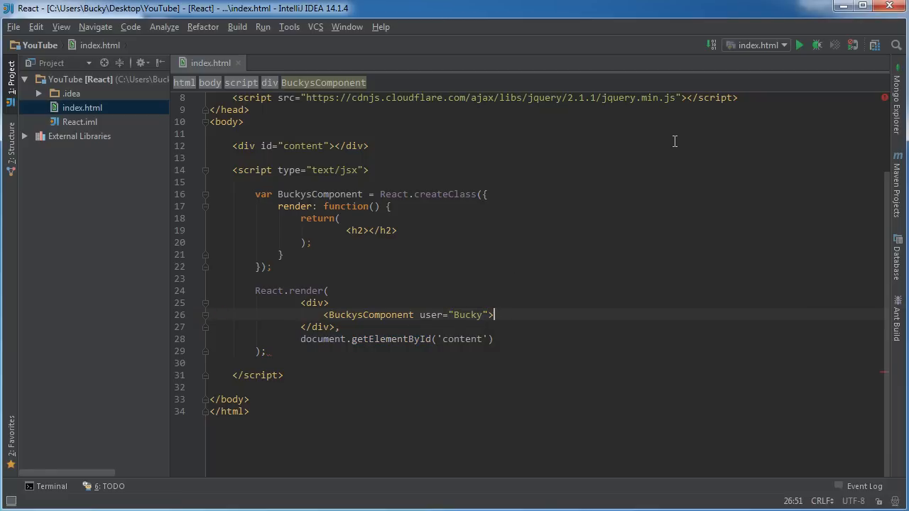
type("</BuckysComponent>")
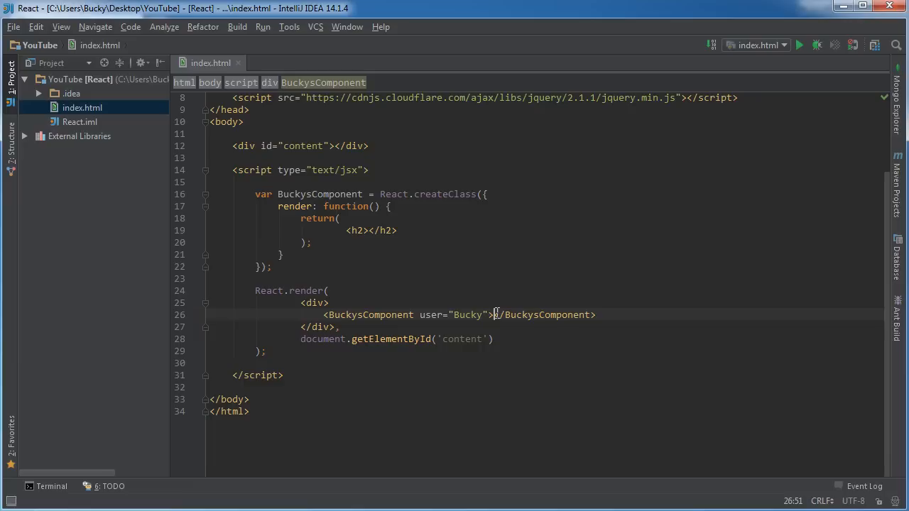
mouse_move(587, 420)
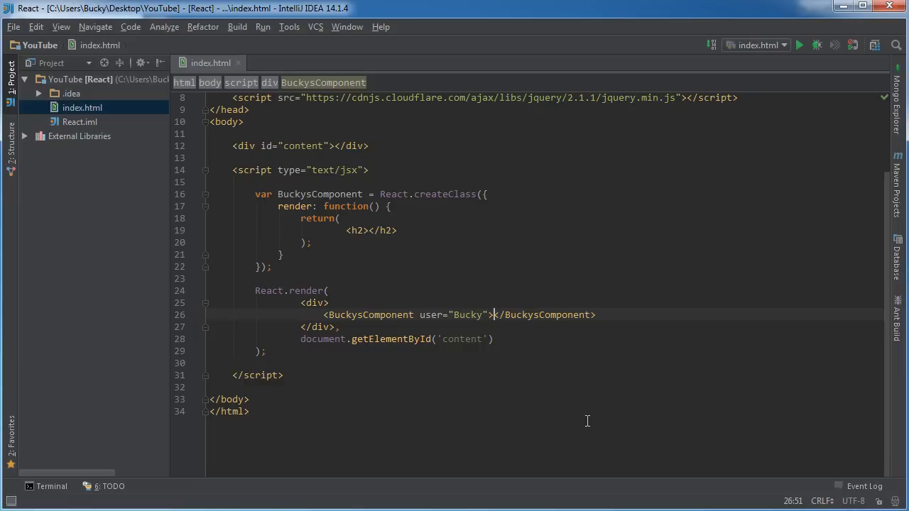
mouse_move(595, 335)
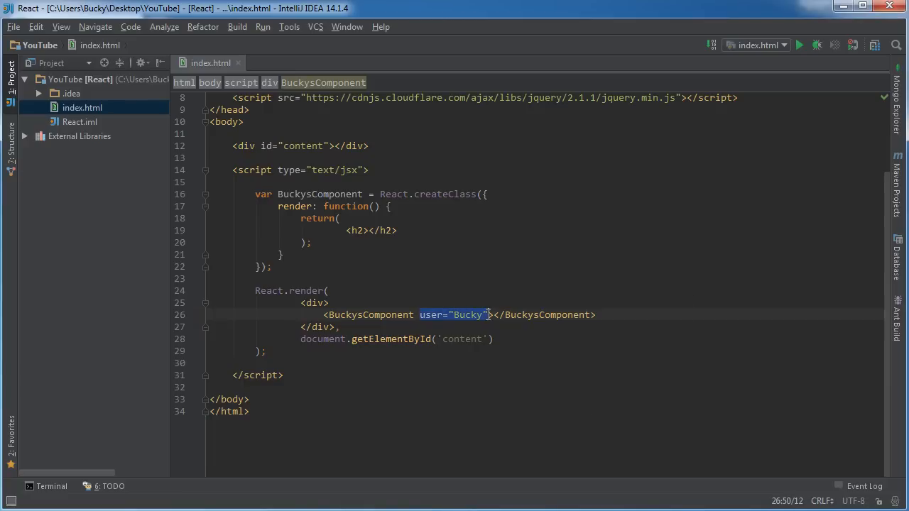
left_click(636, 272)
type("This ")
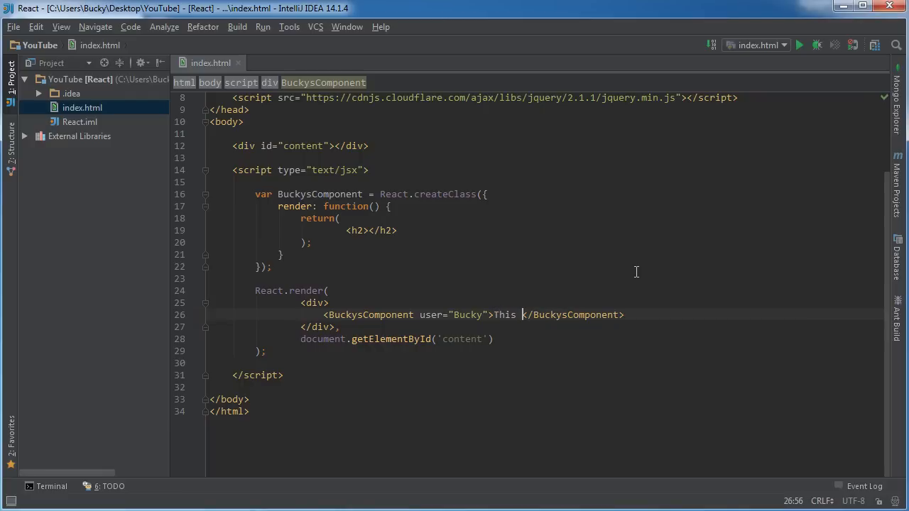
type("guy is awesome")
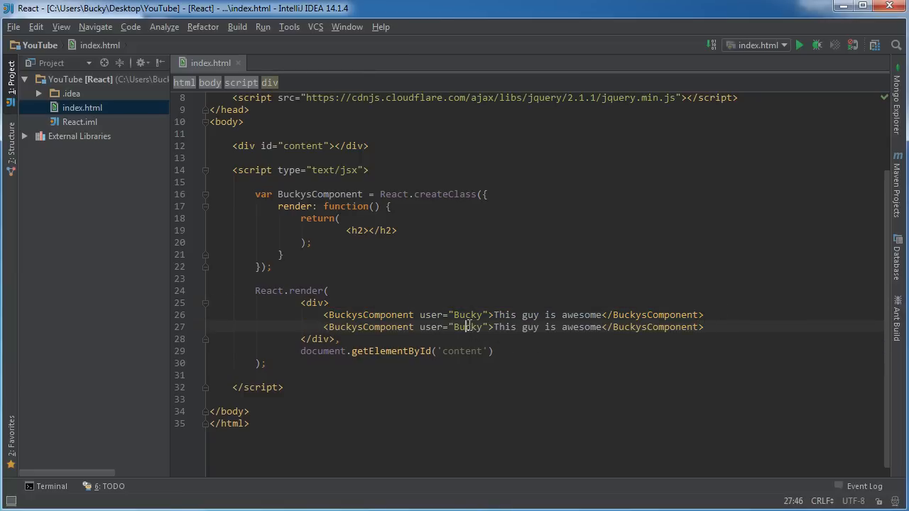
Add an Emily component with the child text 'She smells like mints'
type("Emily")
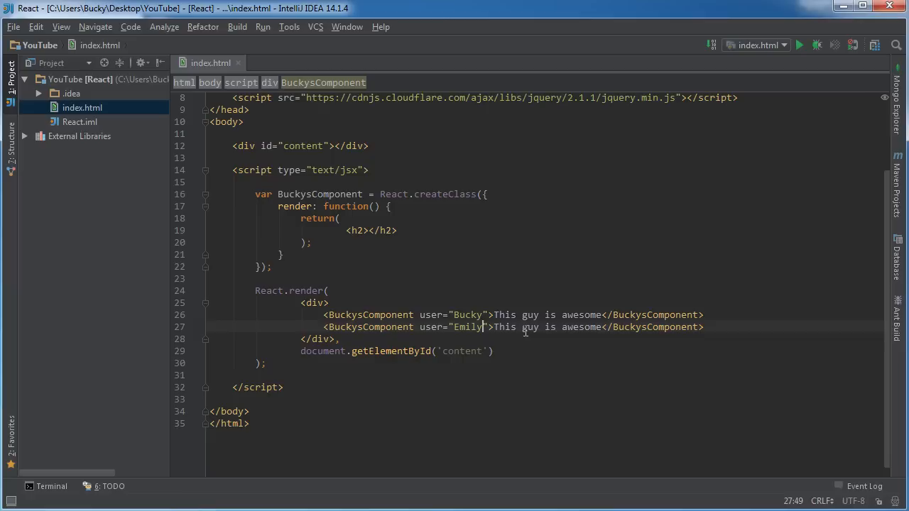
left_click_drag(495, 327, 602, 326)
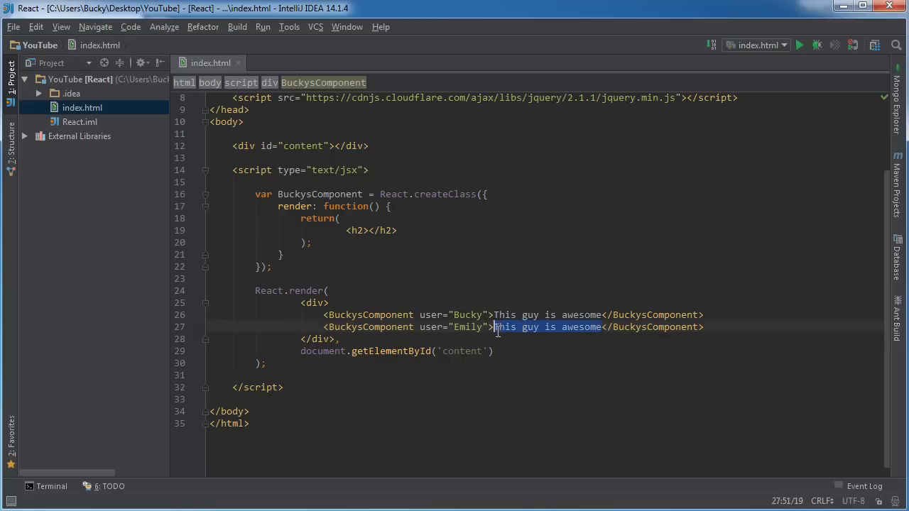
type("Sghe")
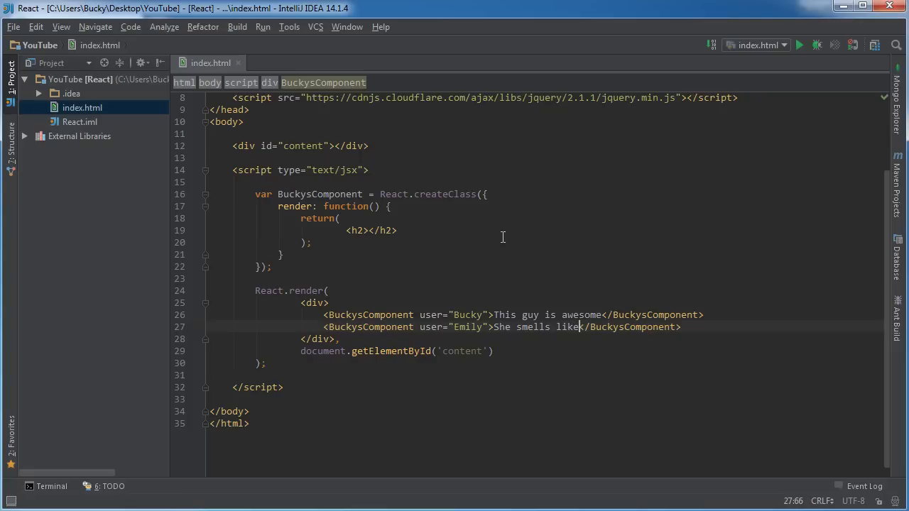
type("mints")
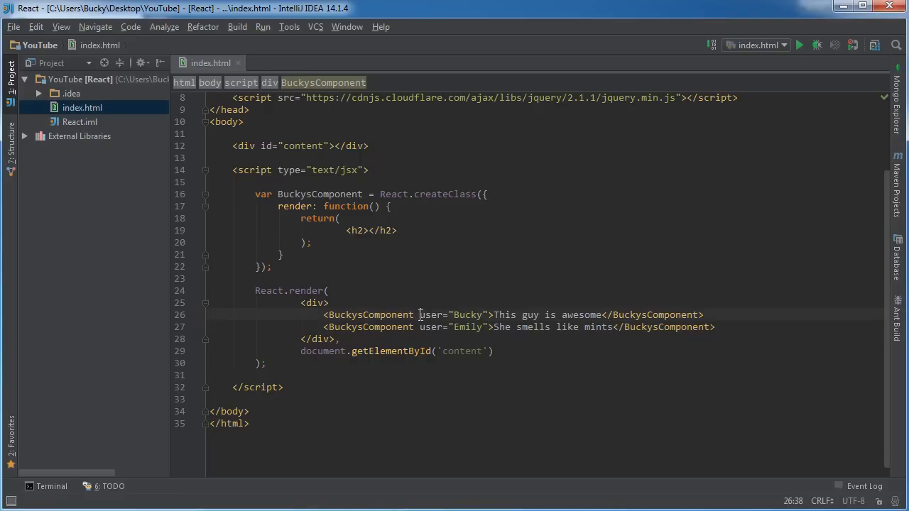
left_click(329, 302)
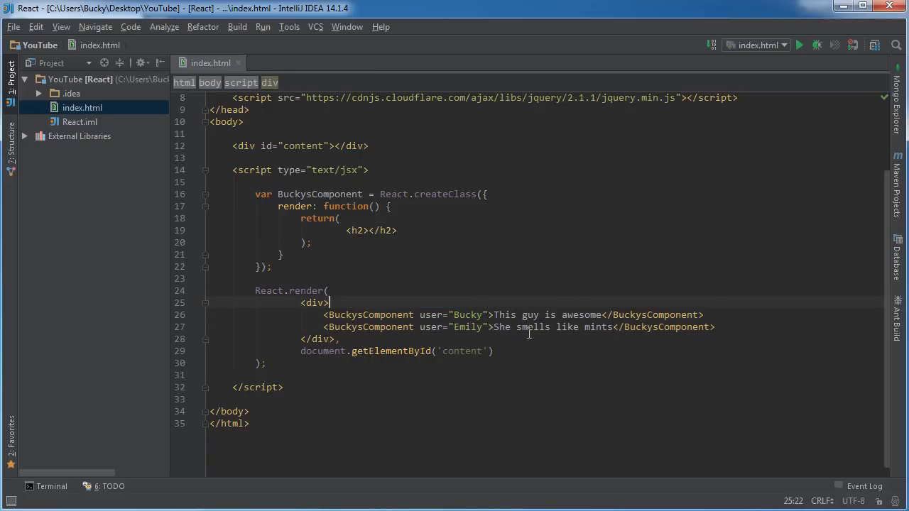
left_click_drag(518, 314, 600, 315)
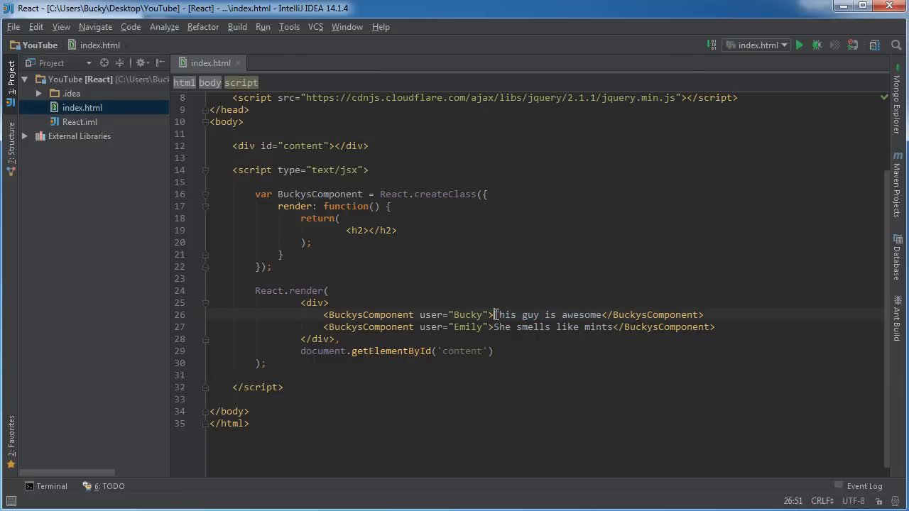
left_click_drag(494, 314, 601, 314)
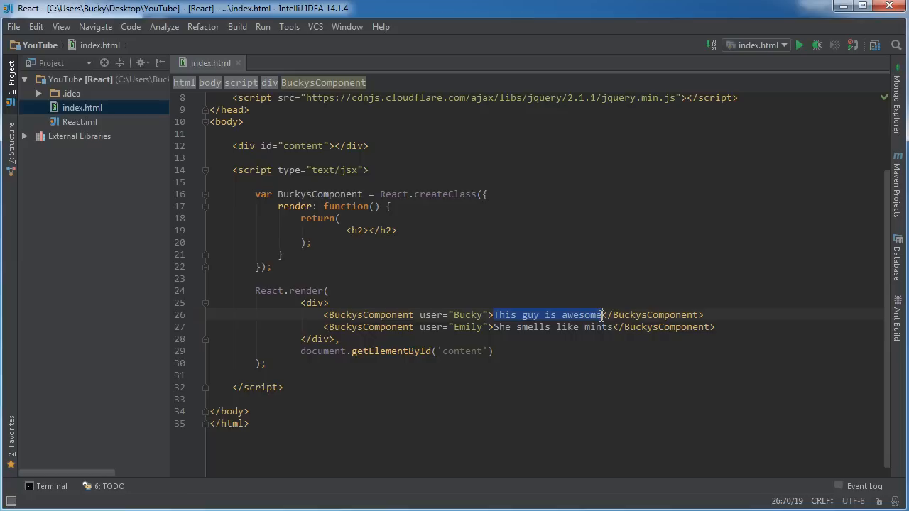
left_click(329, 303)
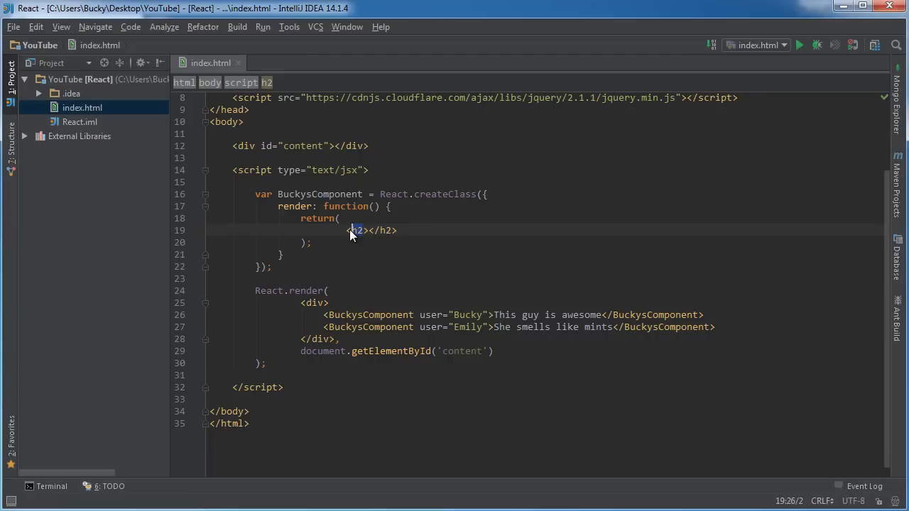
Inside the return div, add an h3 showing {this.props.user}
type("div")
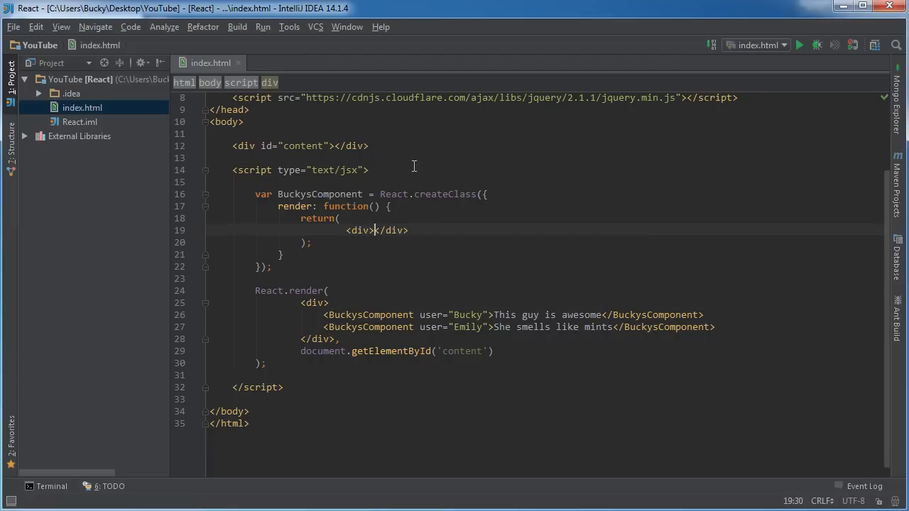
key("Enter")
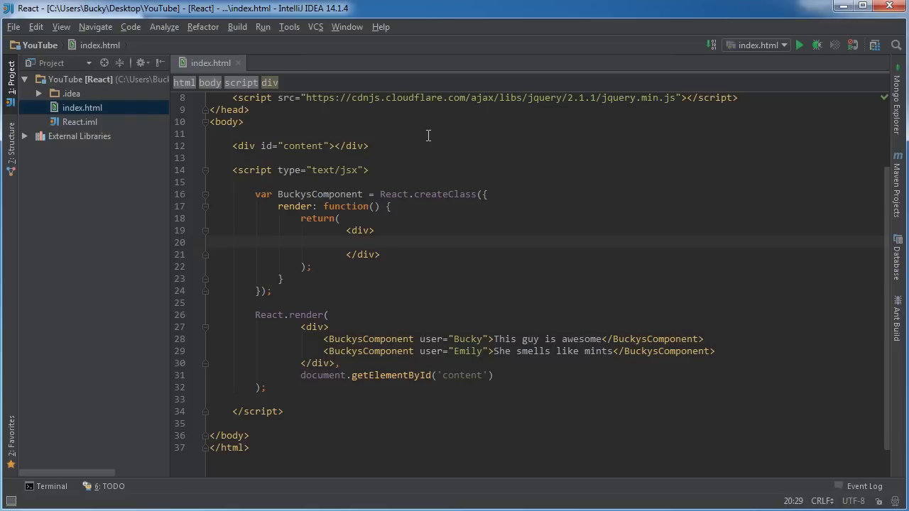
type("<")
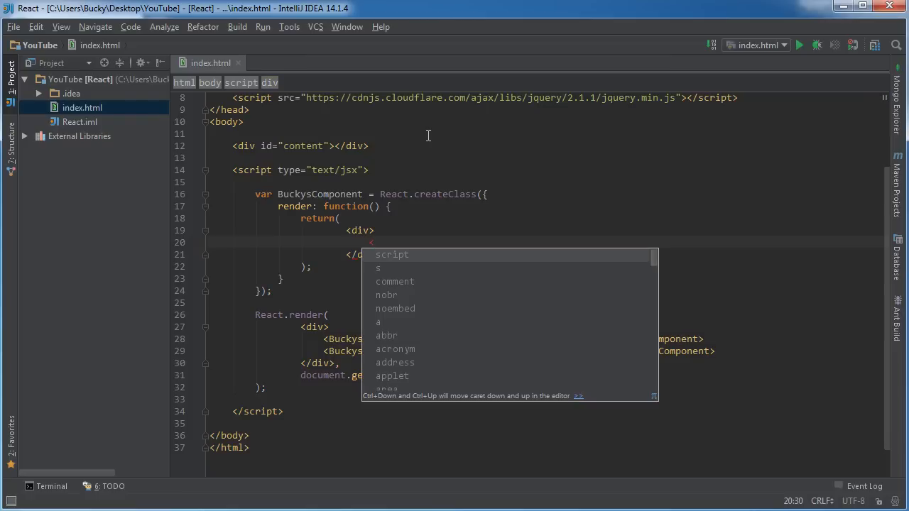
type("h3></h3>")
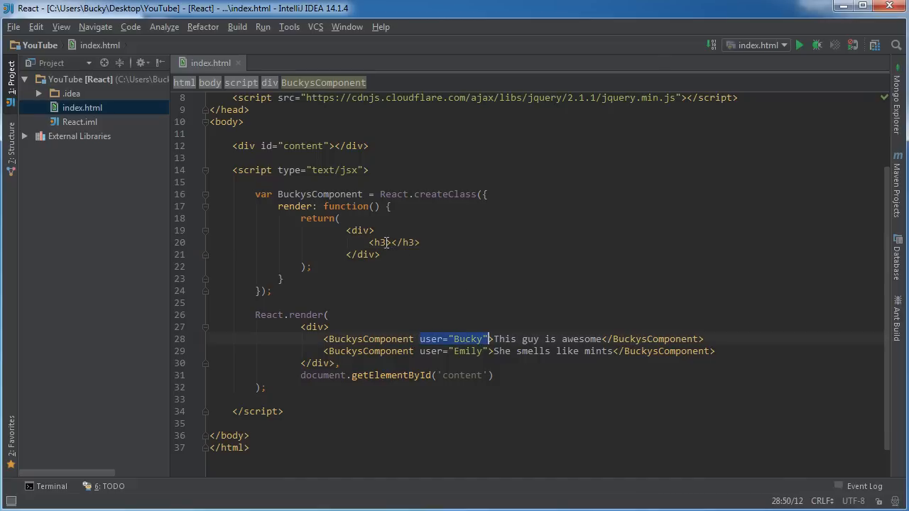
type("{")
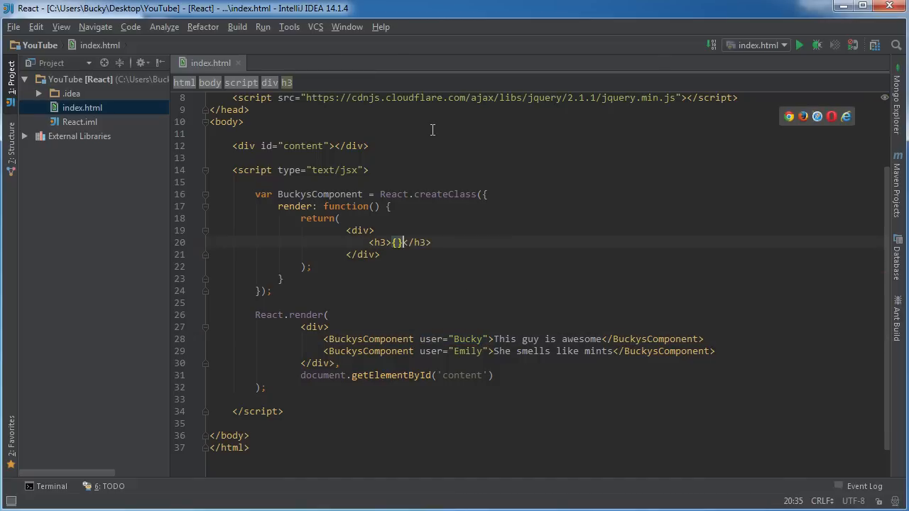
type("this.")
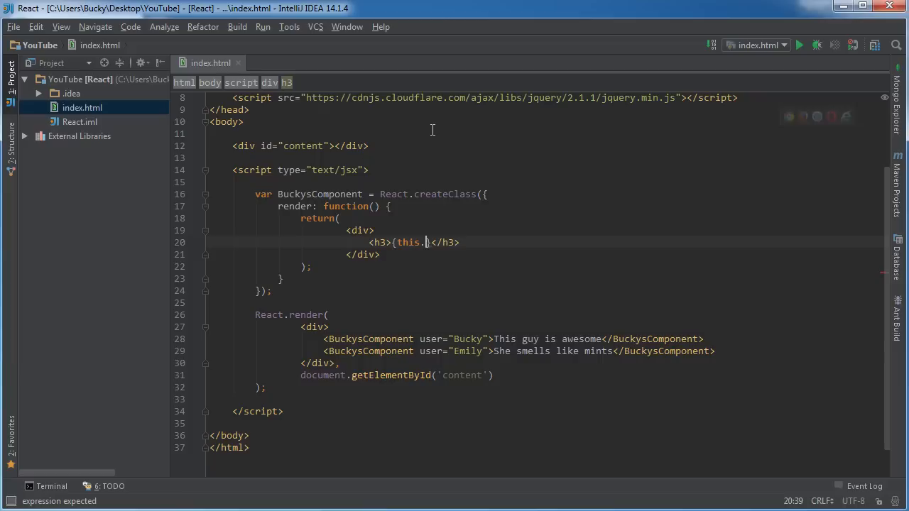
type("props.")
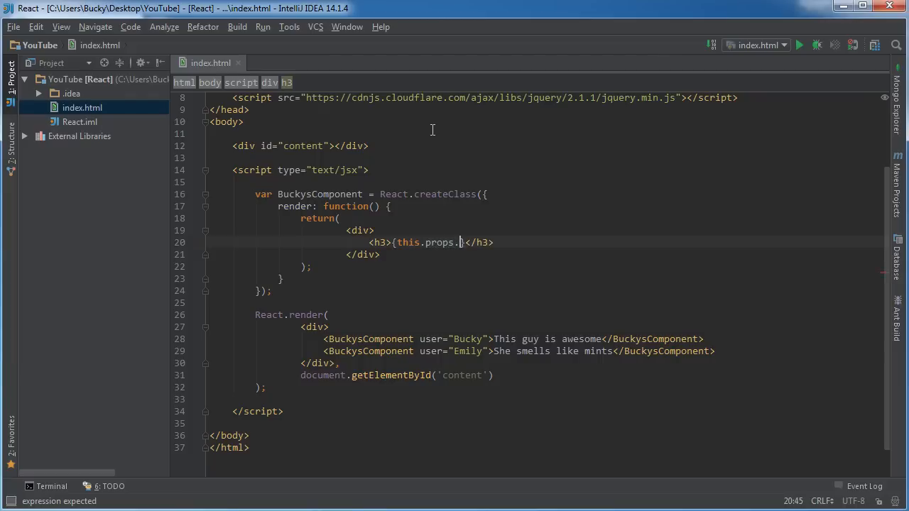
type("n")
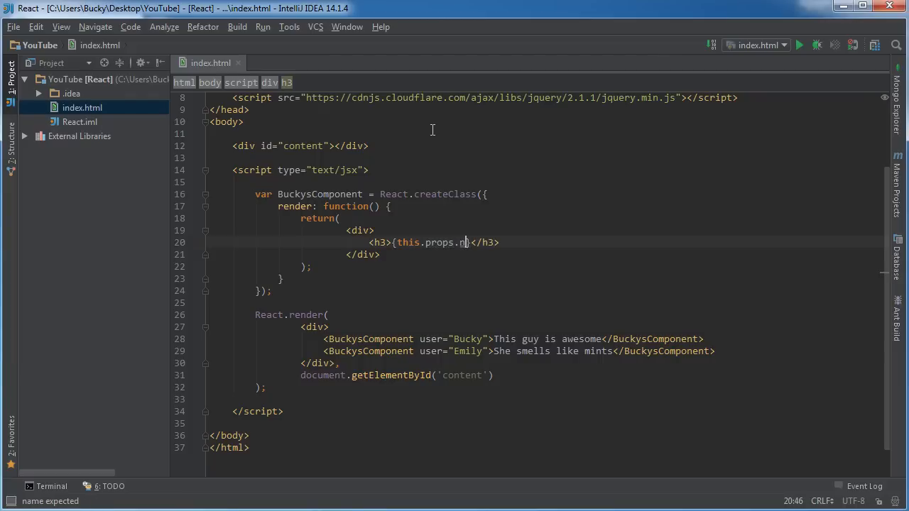
type("ser")
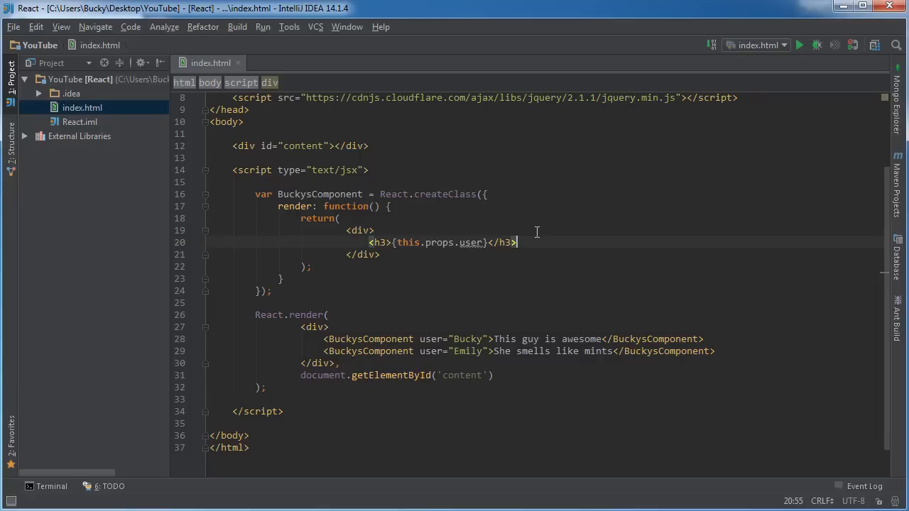
Add a paragraph showing {this.props.children}, then reload the page in Chrome
type("<p></p>")
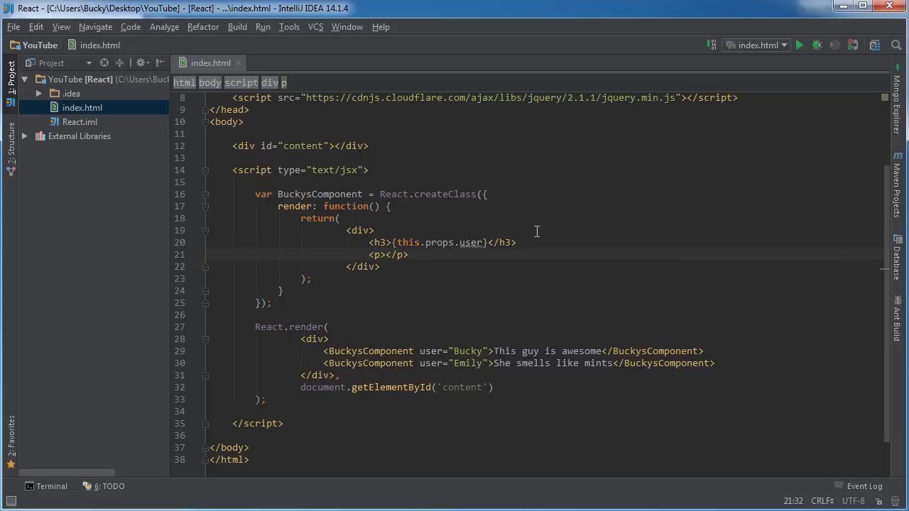
type("{this.")
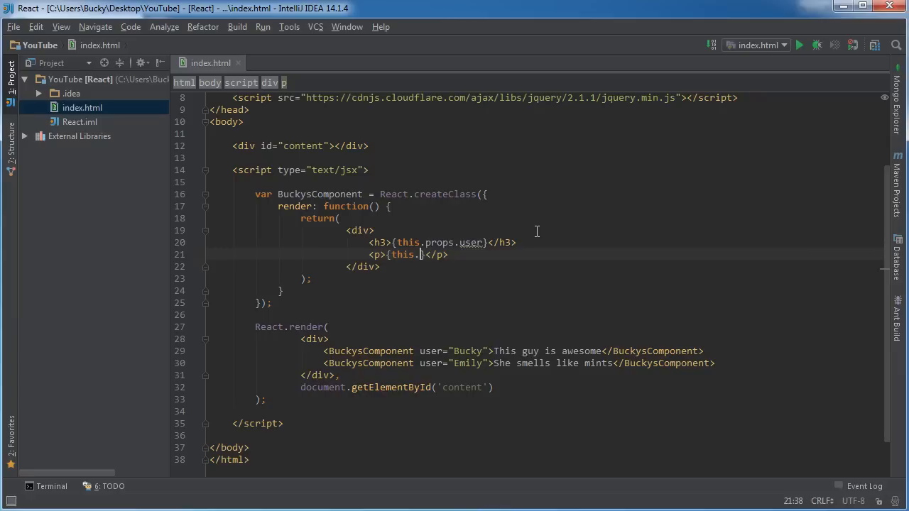
type("props.chic")
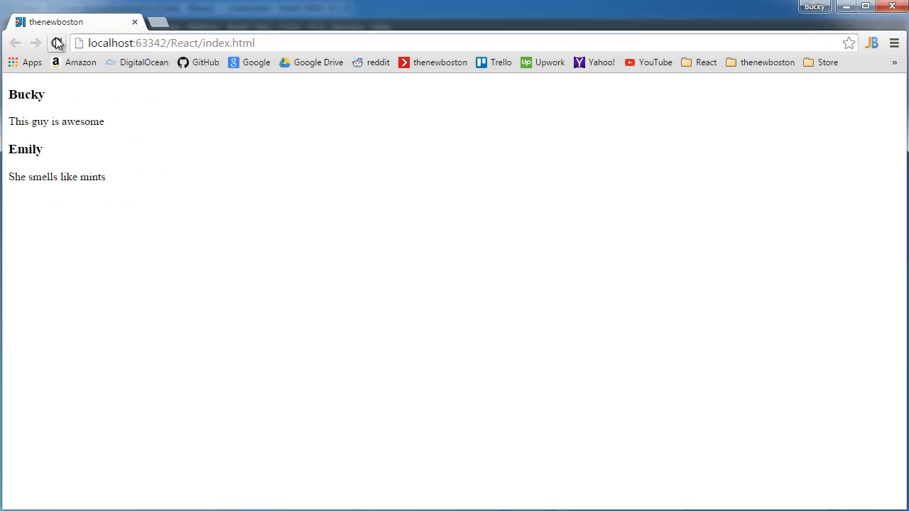
left_click(56, 43)
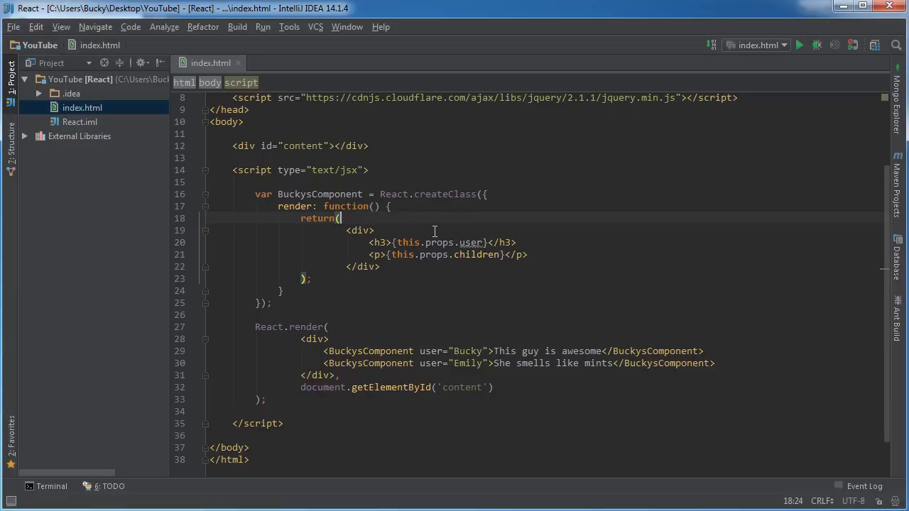
triple_click(440, 242)
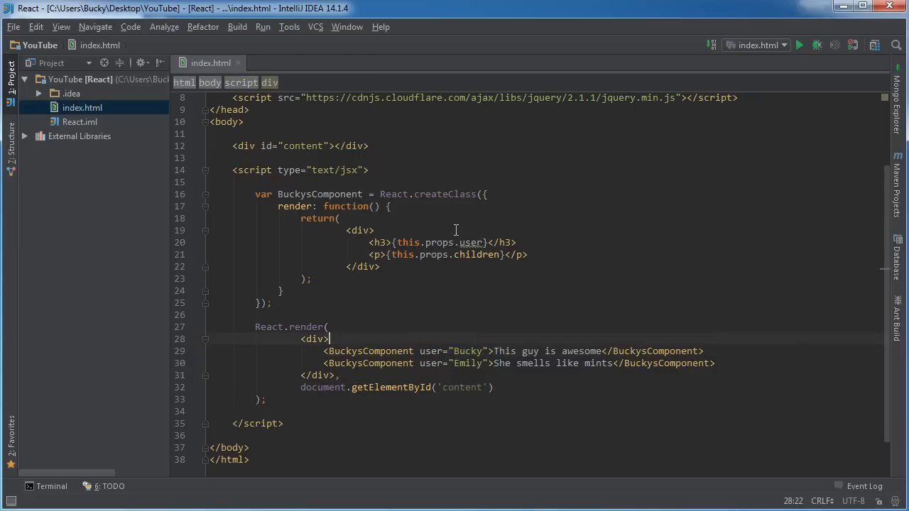
mouse_move(455, 274)
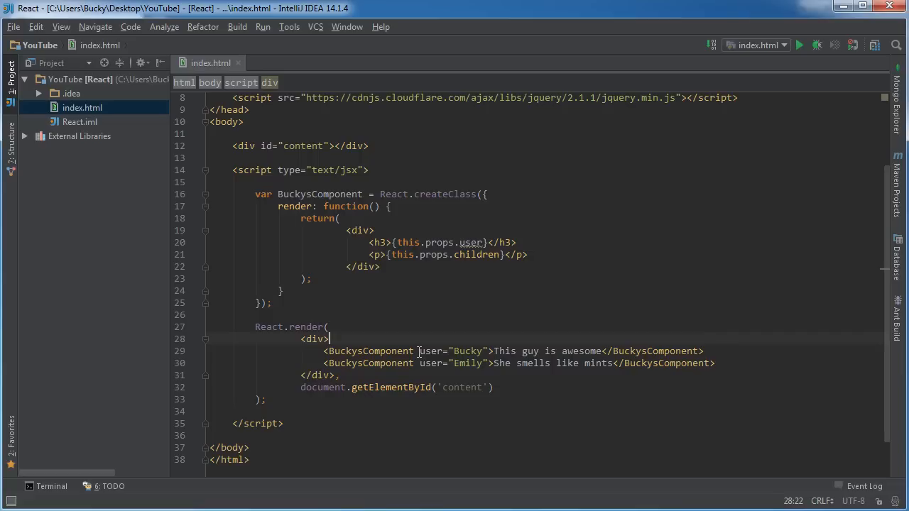
double_click(453, 350)
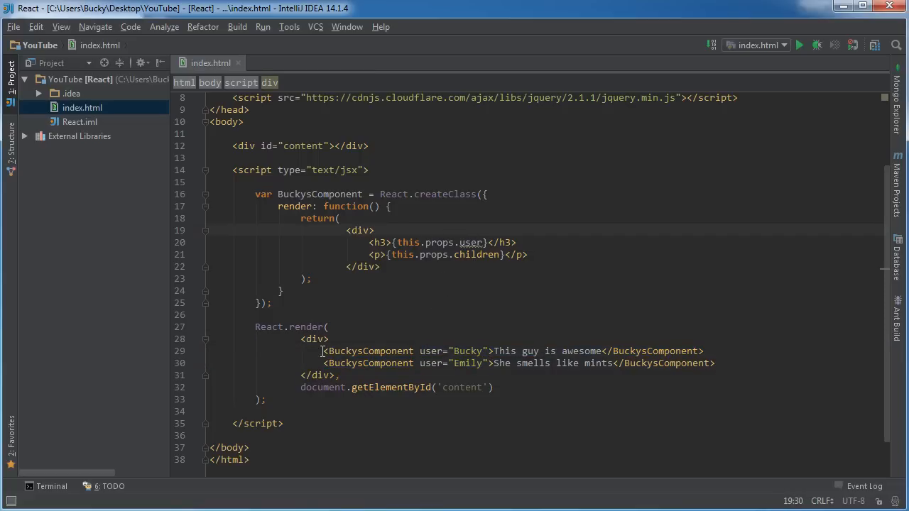
left_click_drag(323, 350, 493, 350)
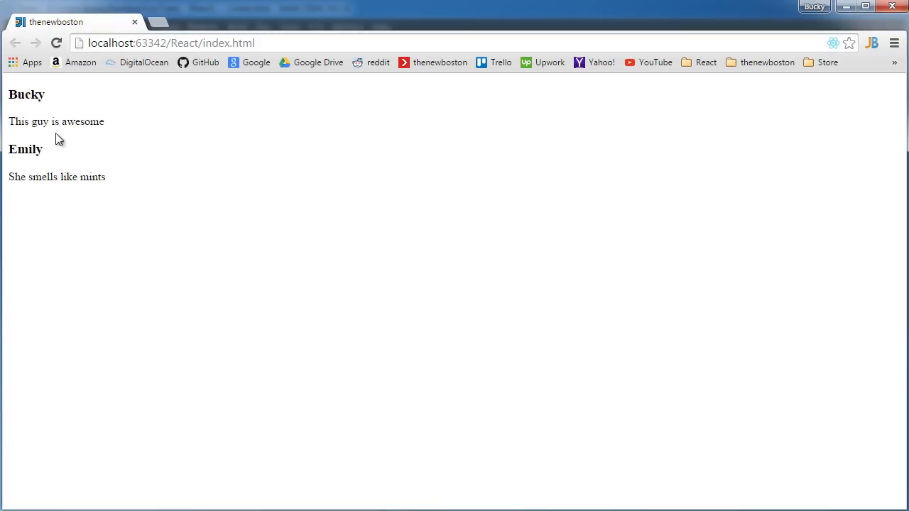
mouse_move(55, 135)
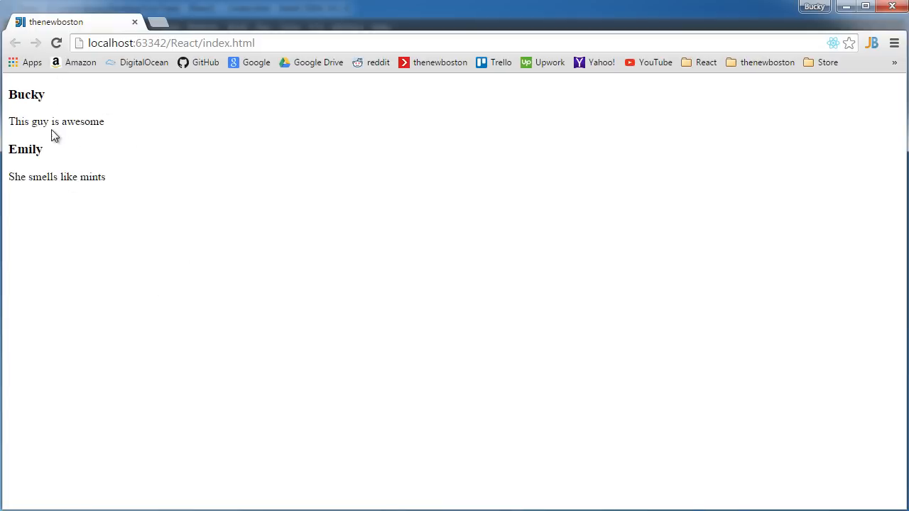
mouse_move(445, 370)
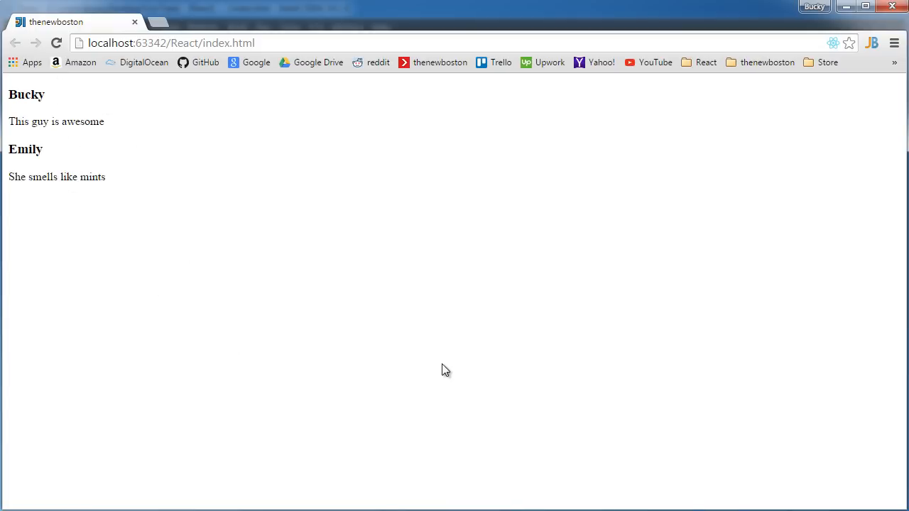